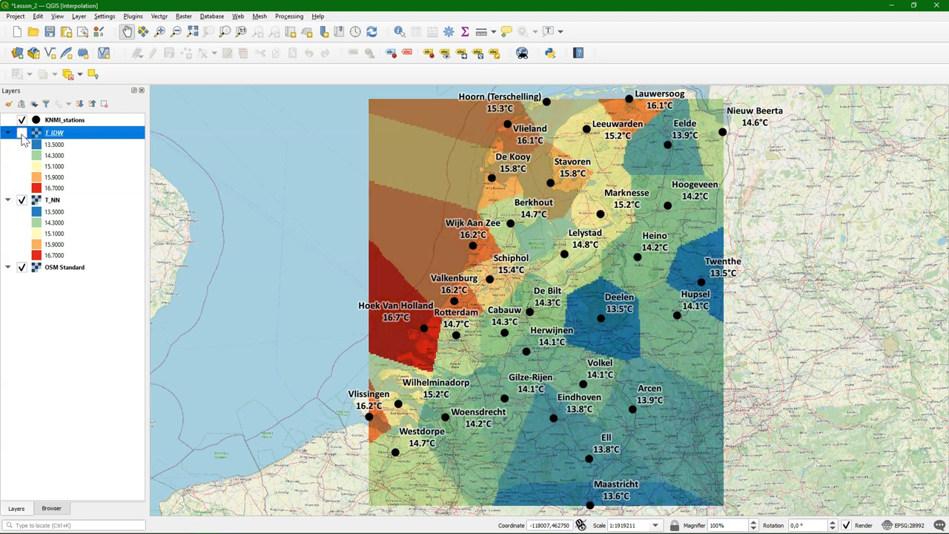
Step: Hide the T_IDW and T_NN temperature rasters, leaving only the KNMI stations visible
{"action": "left_click", "coordinate": [22, 132]}
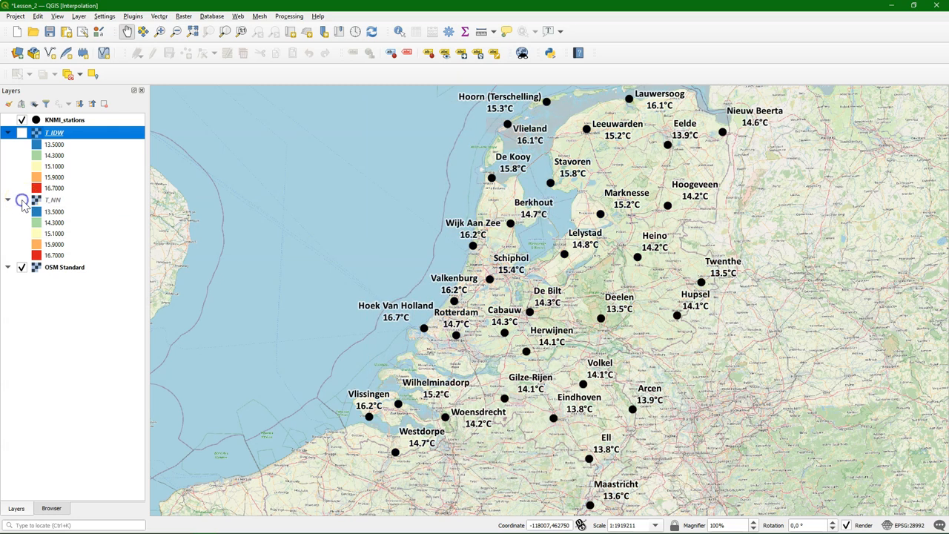
{"action": "left_click", "coordinate": [21, 199]}
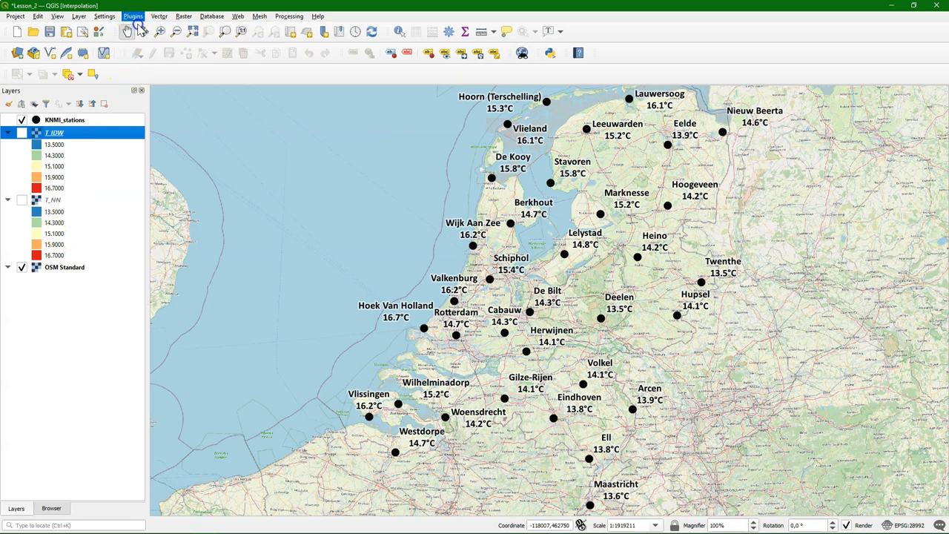
Step: Enable experimental plugins in the plugin manager and select Smart-Map from a 'smart' search
{"action": "left_click", "coordinate": [133, 16]}
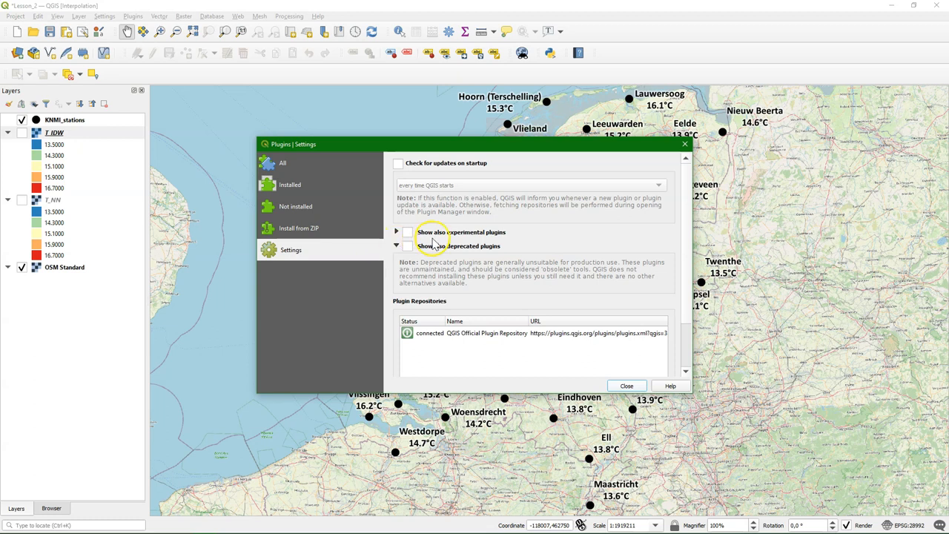
{"action": "left_click", "coordinate": [407, 232]}
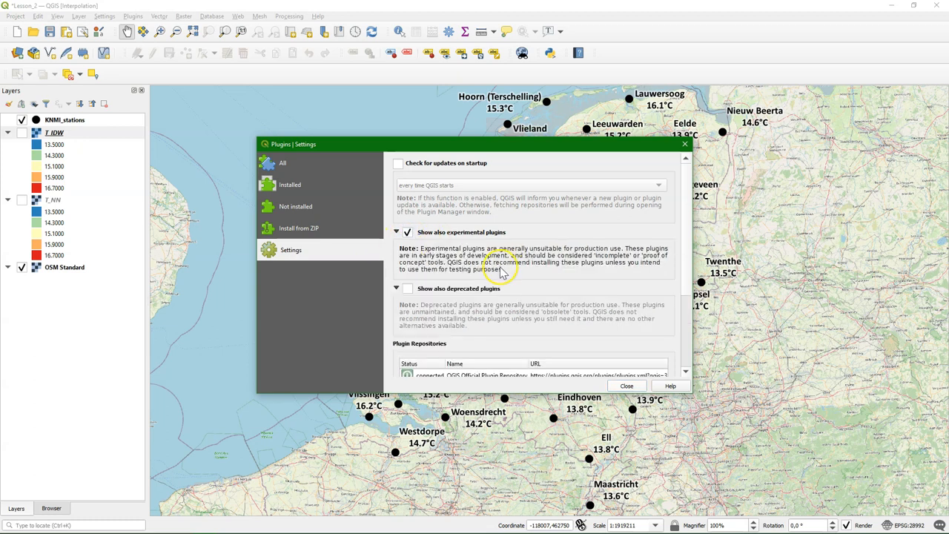
{"action": "left_click", "coordinate": [283, 162]}
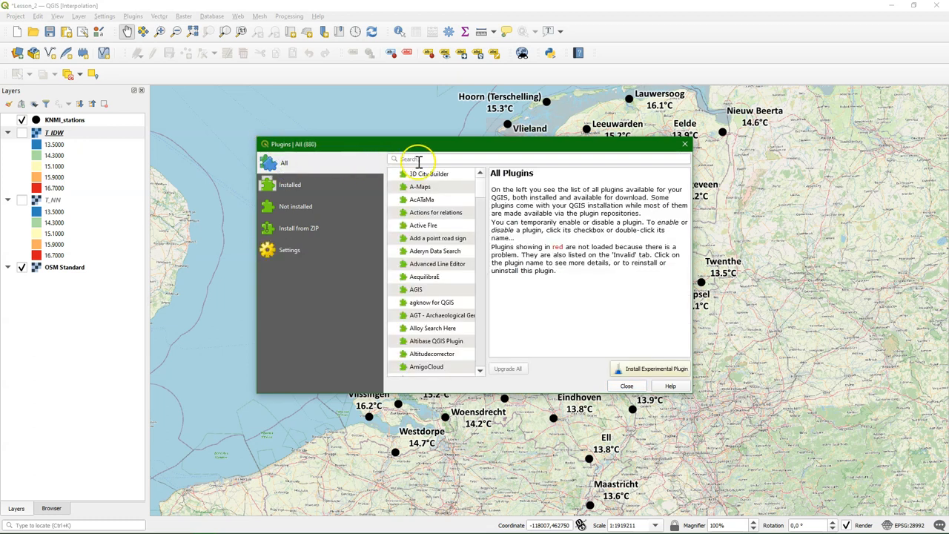
{"action": "type", "text": "smart"}
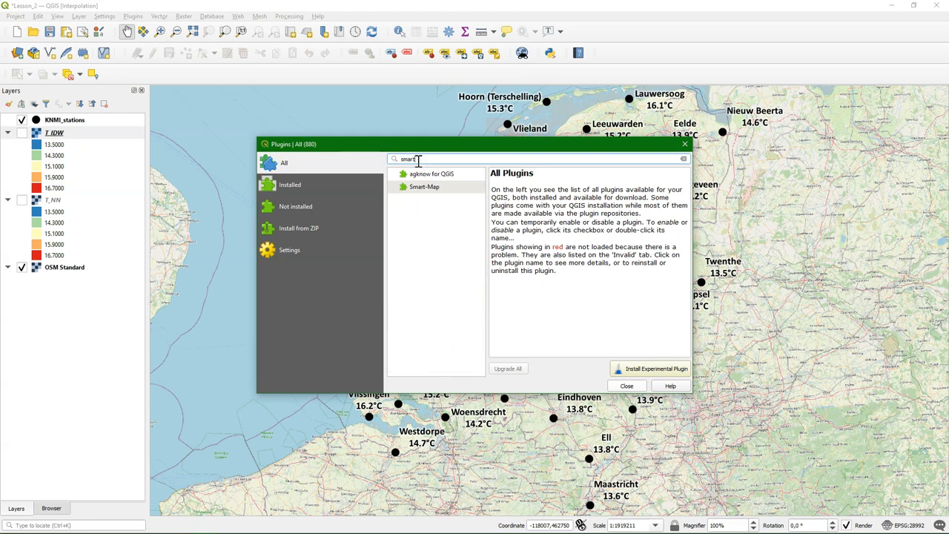
{"action": "left_click", "coordinate": [425, 186]}
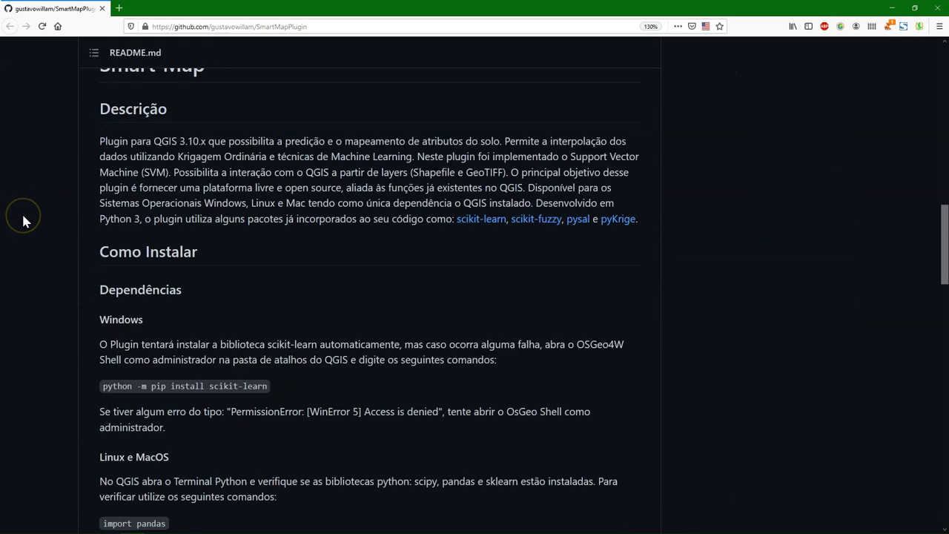
Step: Scroll the SmartMapPlugin README in Firefox down to Como Instalar > Dependências
{"action": "scroll", "scroll_direction": "down", "scroll_amount": 3}
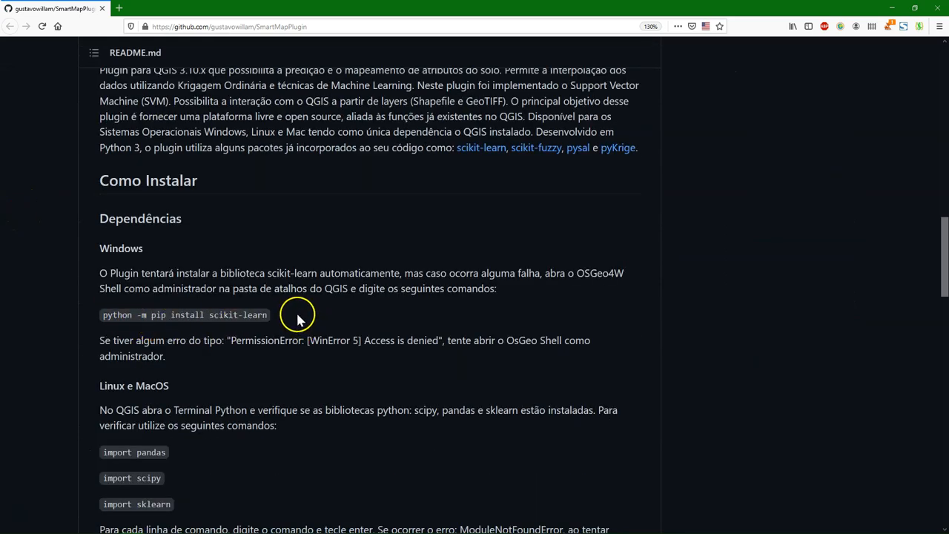
{"action": "scroll", "scroll_direction": "down", "scroll_amount": 3}
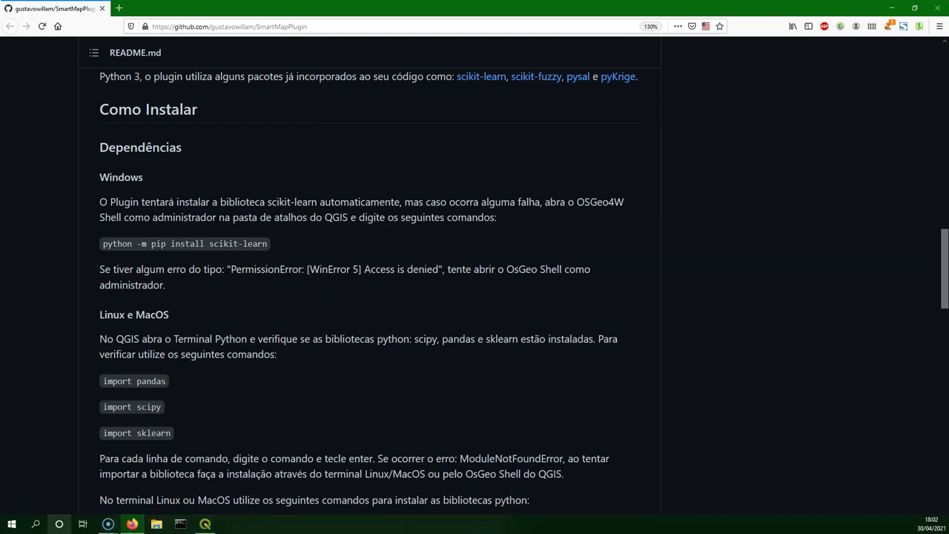
Step: Open the OSGeo4W Shell shortcut's file location and run it as administrator
{"action": "right_click", "coordinate": [69, 295]}
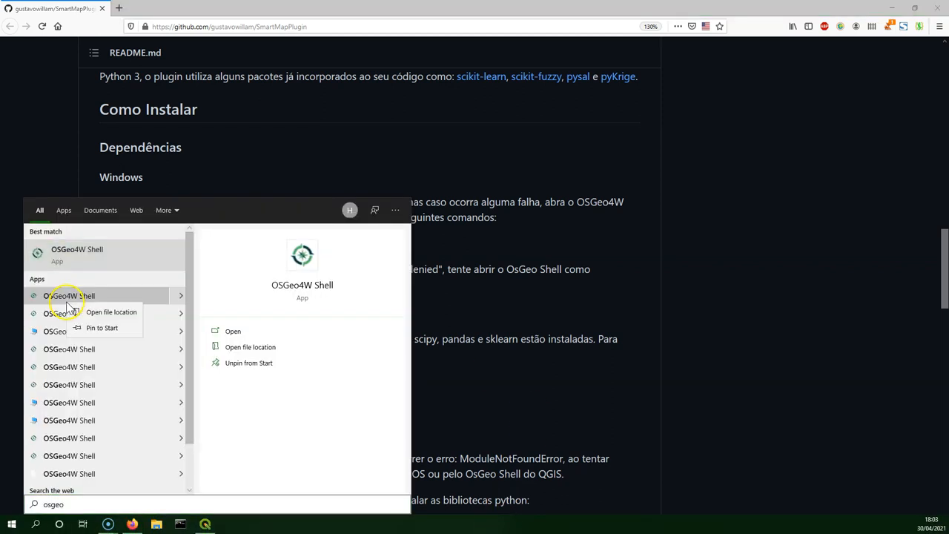
{"action": "left_click", "coordinate": [111, 311]}
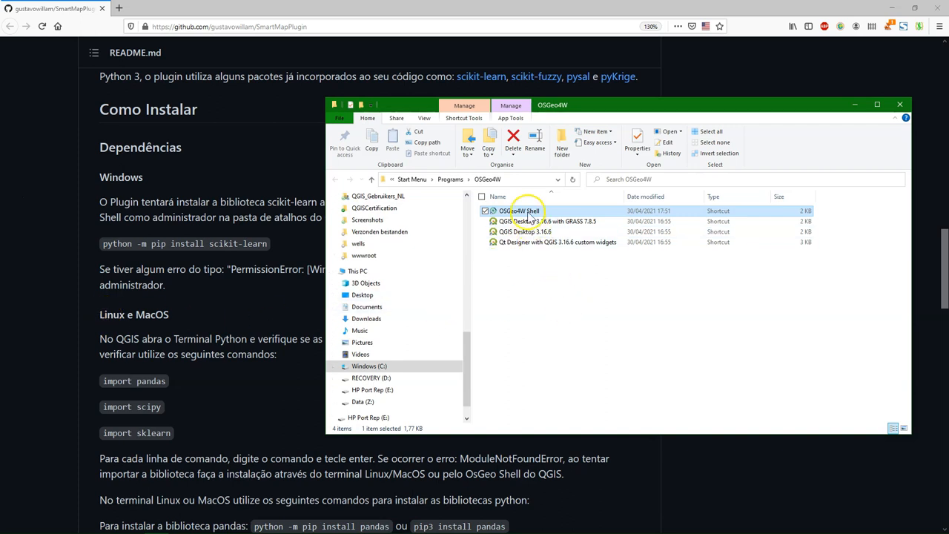
{"action": "right_click", "coordinate": [519, 211]}
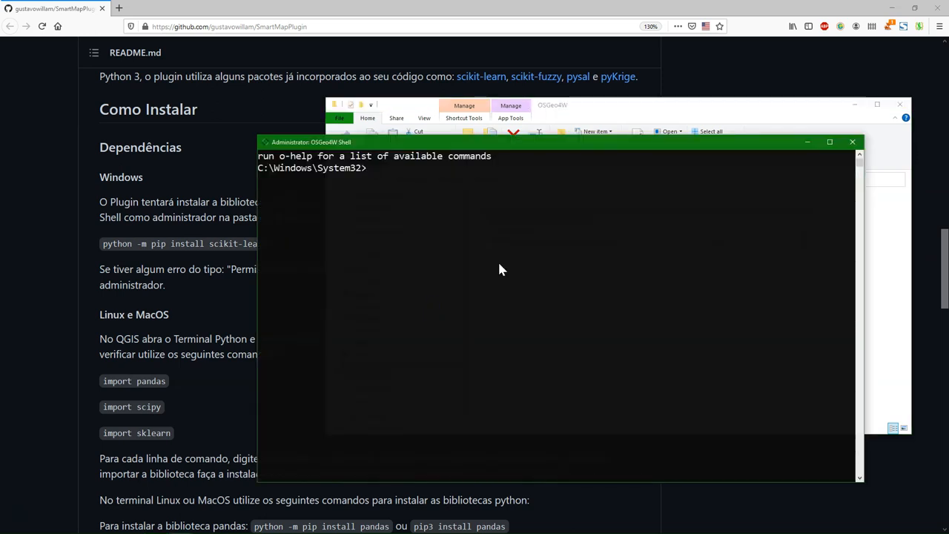
{"action": "type", "text": "set"}
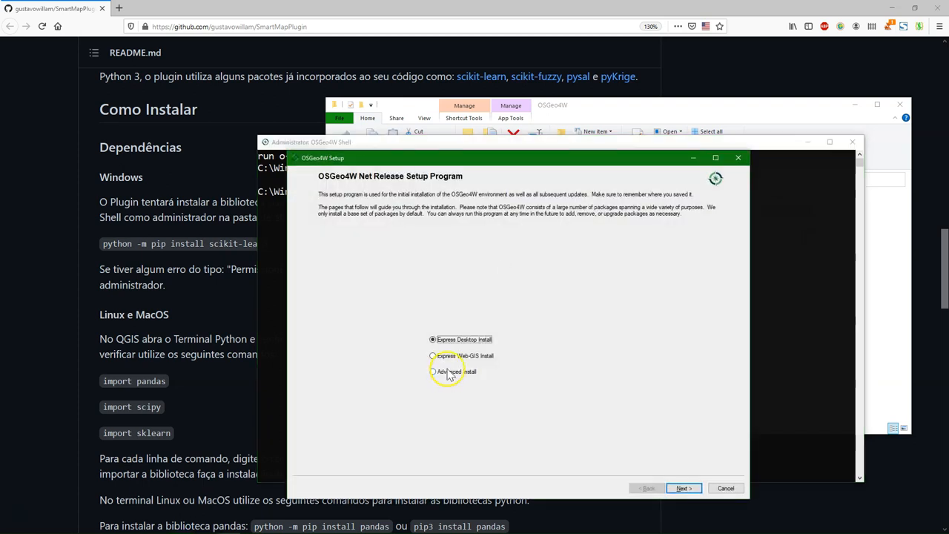
{"action": "left_click", "coordinate": [683, 488]}
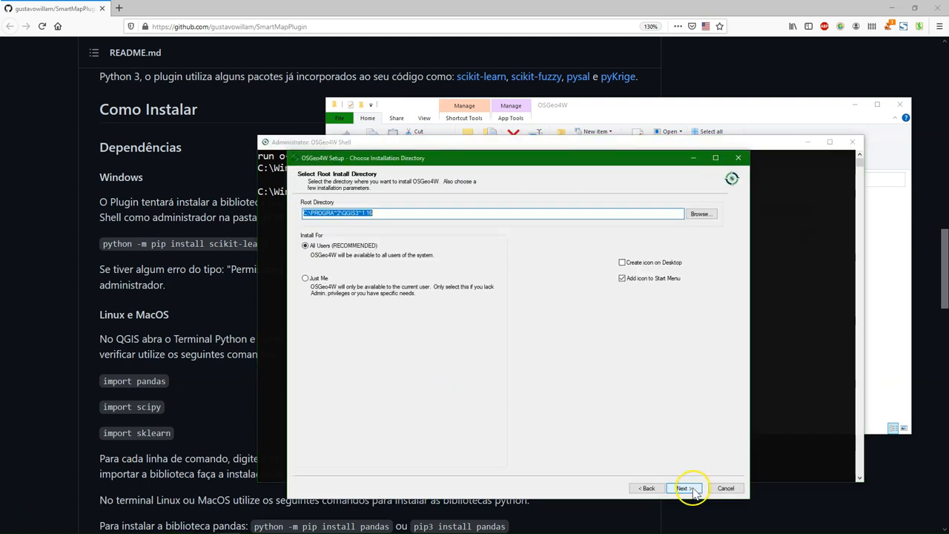
{"action": "left_click", "coordinate": [683, 488]}
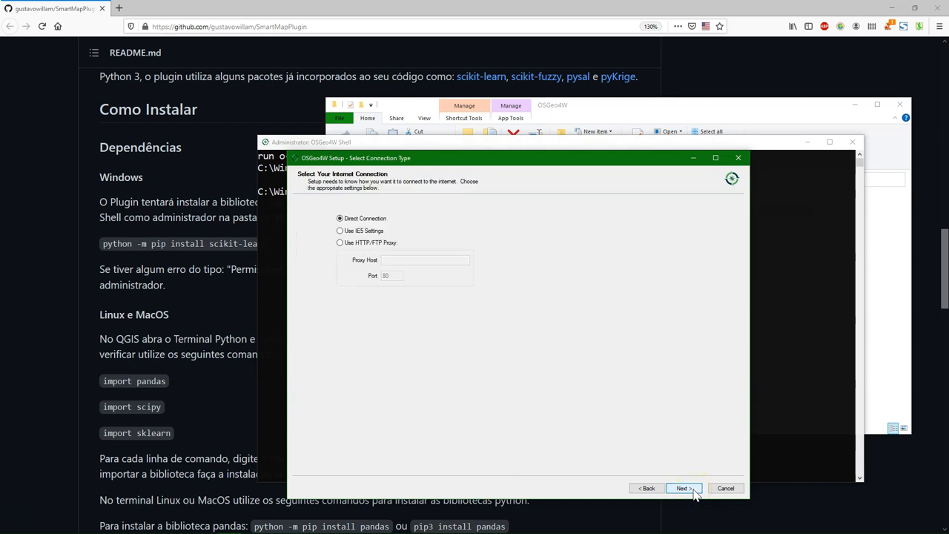
{"action": "left_click", "coordinate": [682, 488]}
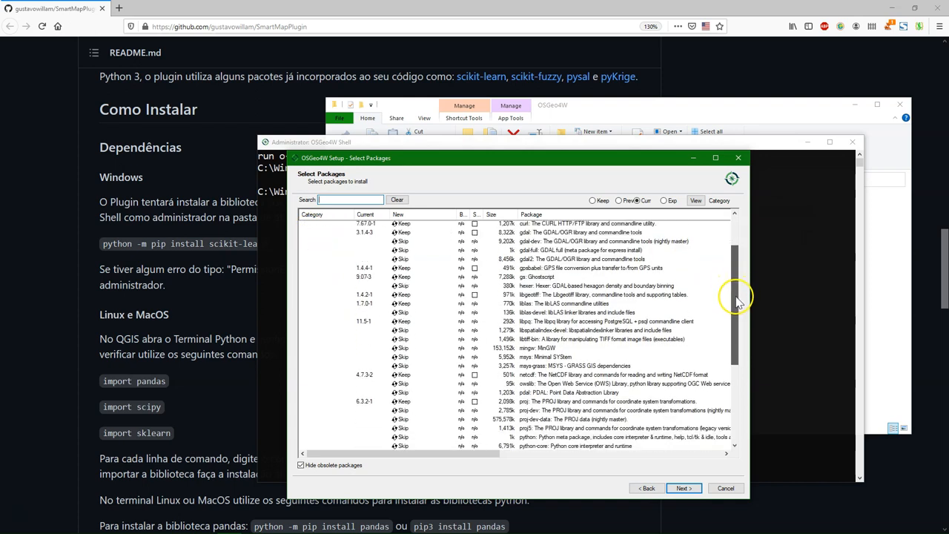
{"action": "scroll", "scroll_direction": "down", "scroll_amount": 3}
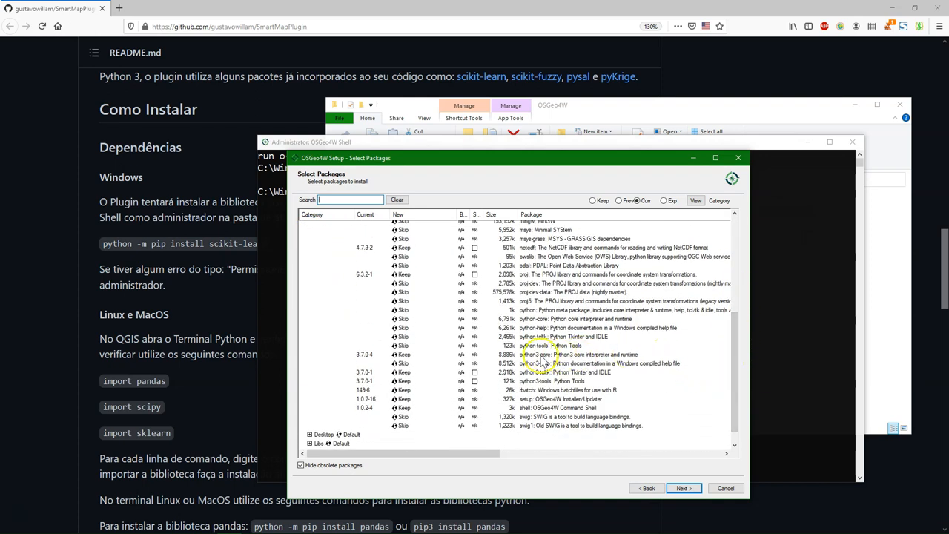
{"action": "mouse_move", "coordinate": [553, 361]}
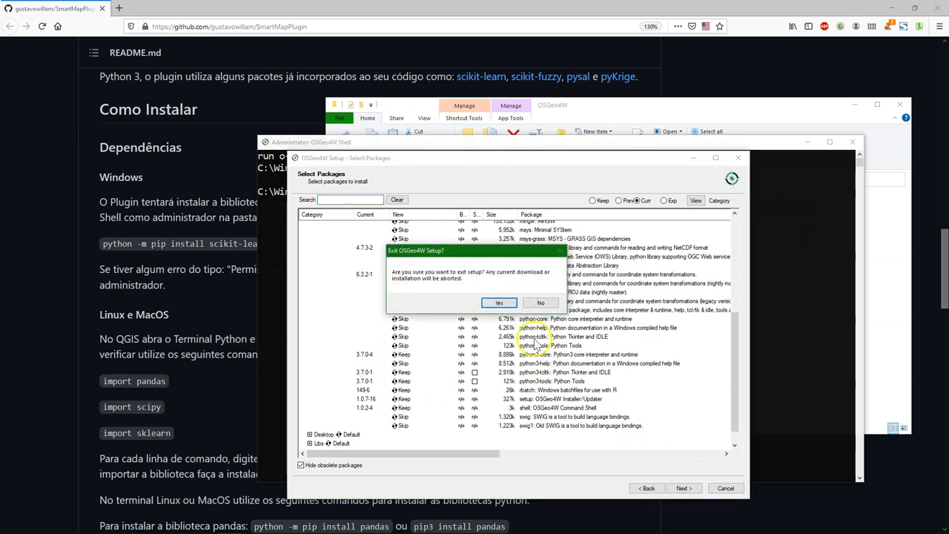
{"action": "left_click", "coordinate": [498, 303]}
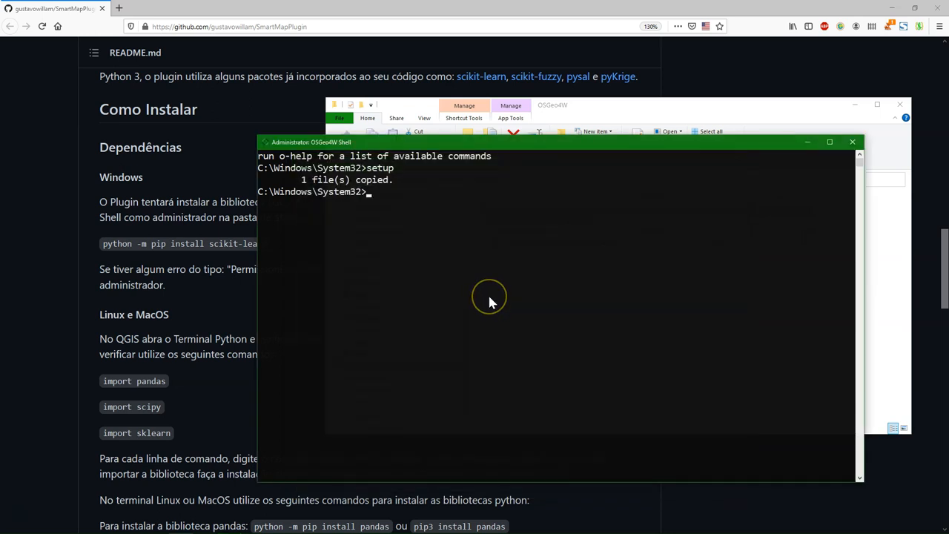
Step: Run py3_env, then 'python -m pip install scikit-learn' in the OSGeo4W Shell
{"action": "type", "text": "py3_env"}
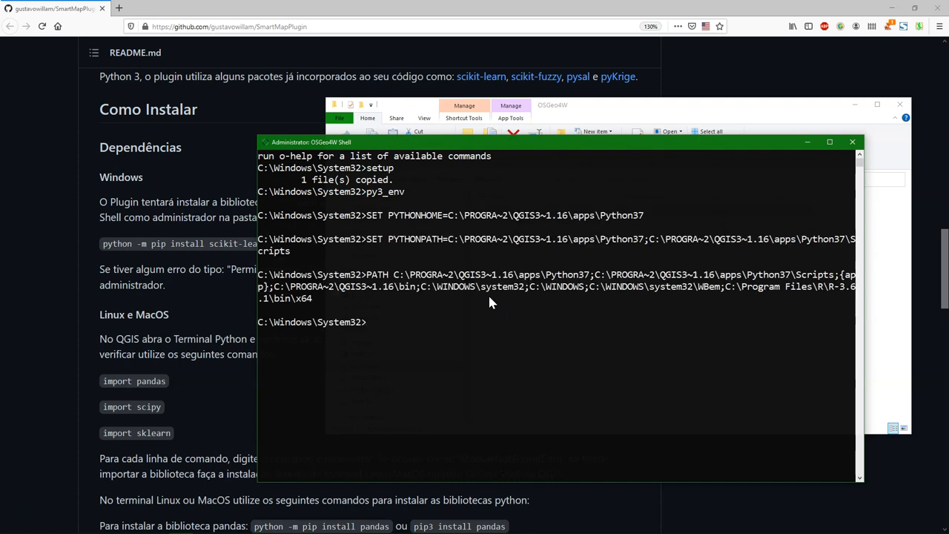
{"action": "type", "text": "python -m pu"}
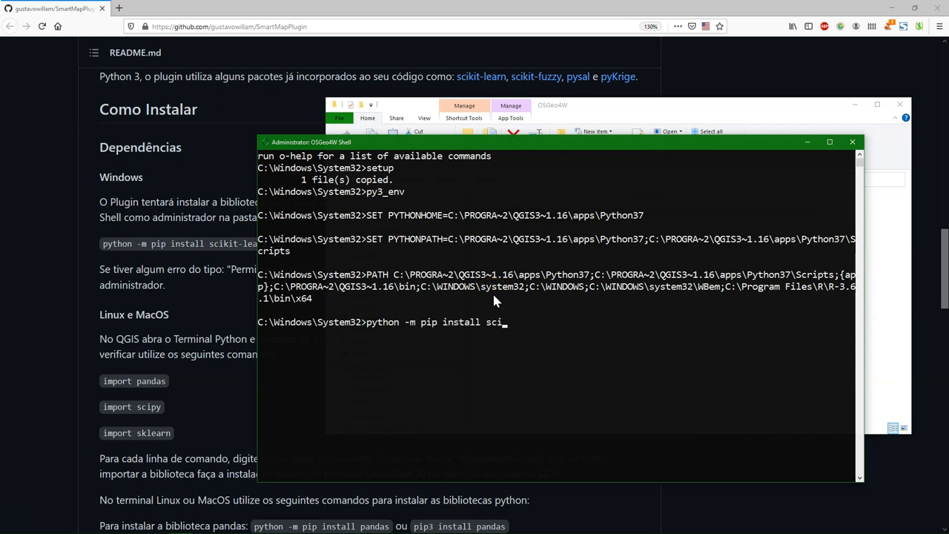
{"action": "type", "text": "kit-lear"}
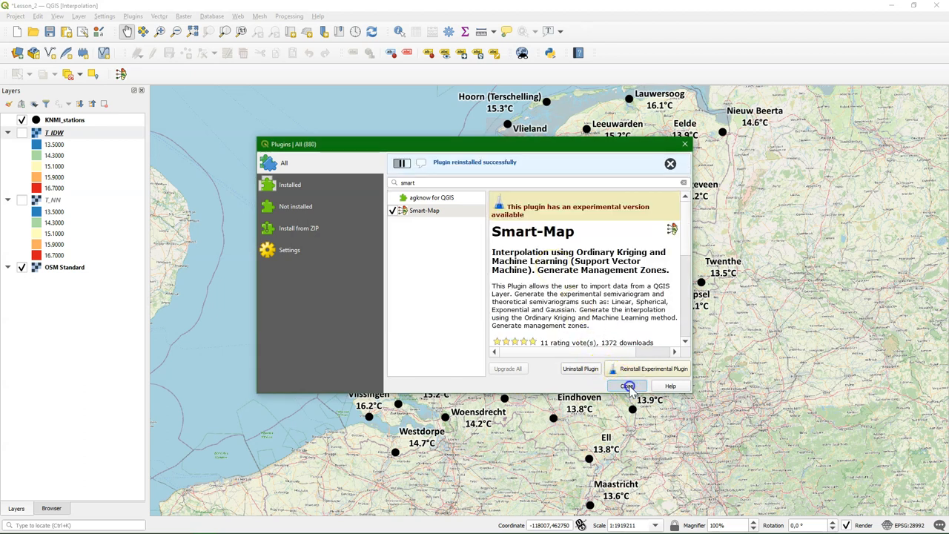
Step: Close the plugin manager once Smart-Map reports a successful reinstall
{"action": "left_click", "coordinate": [627, 385]}
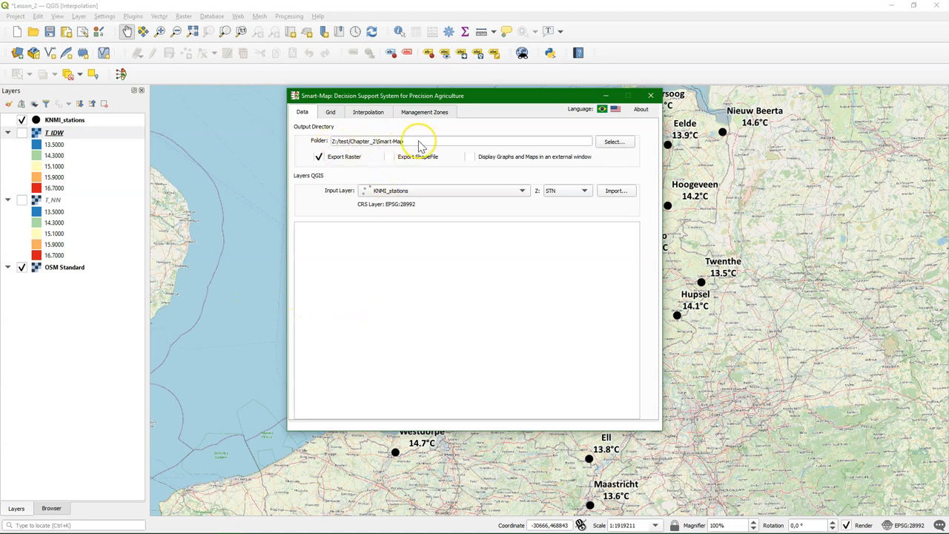
{"action": "mouse_move", "coordinate": [422, 151]}
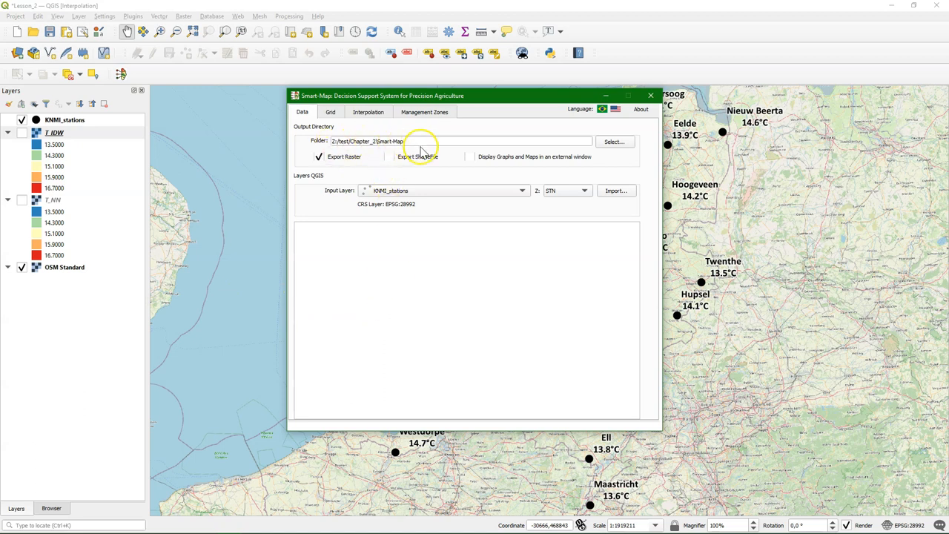
{"action": "mouse_move", "coordinate": [379, 196]}
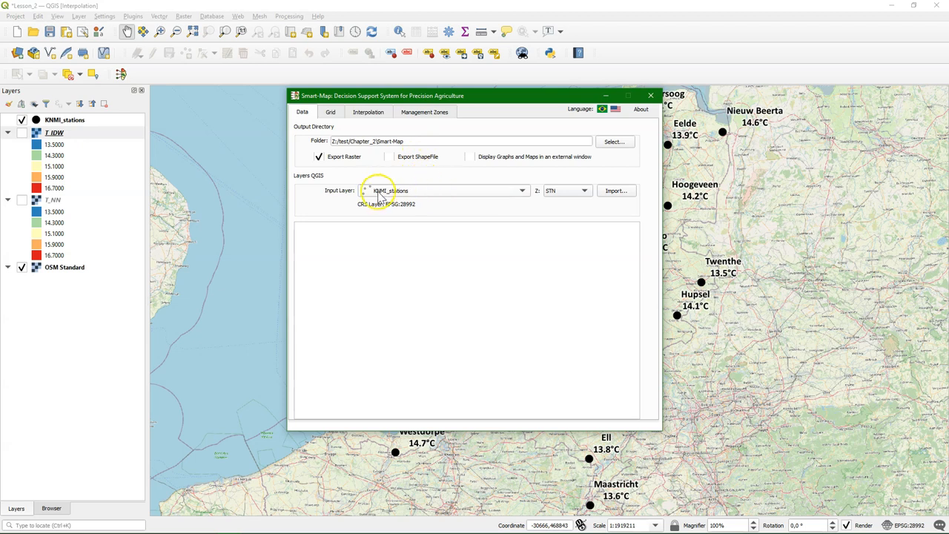
Step: Import KNMI_stations with Z field T(C) into Smart-Map and view the Grid tab
{"action": "left_click", "coordinate": [584, 190]}
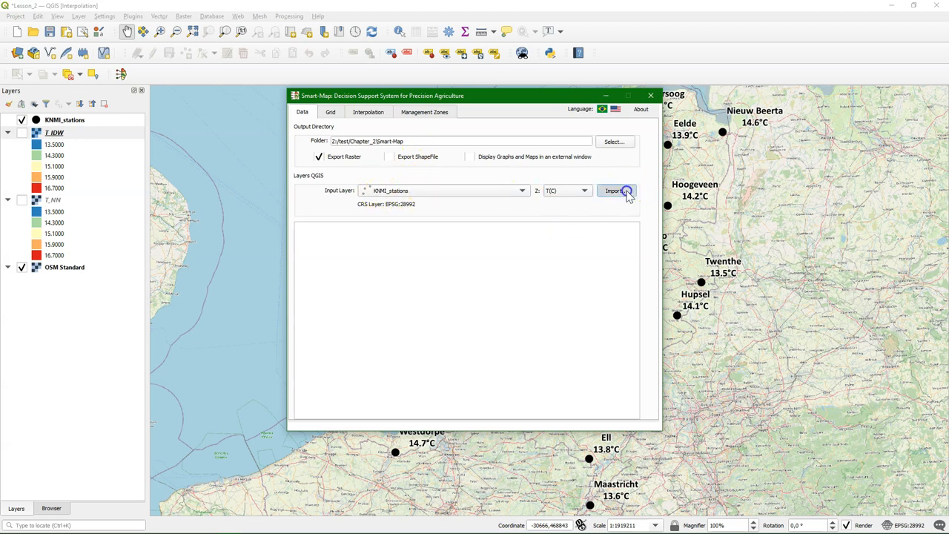
{"action": "left_click", "coordinate": [615, 191]}
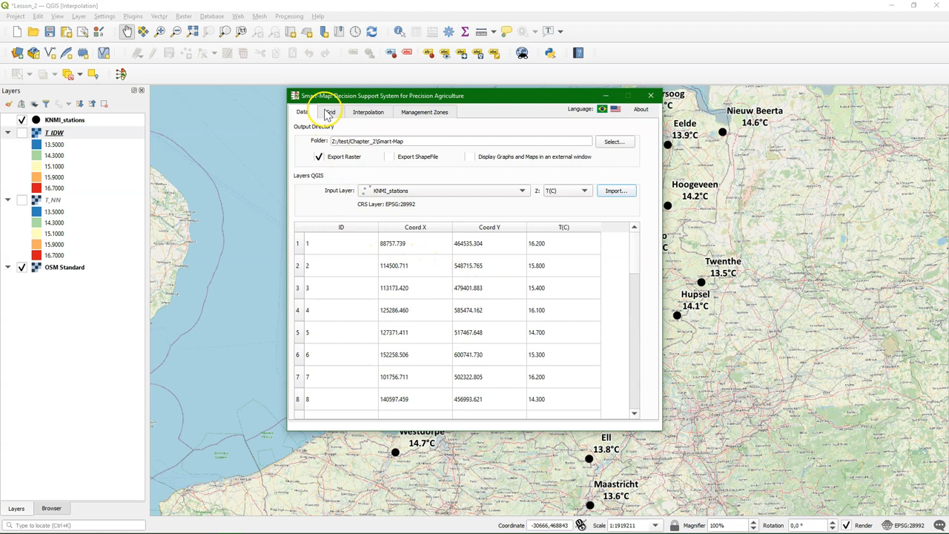
{"action": "left_click", "coordinate": [330, 112]}
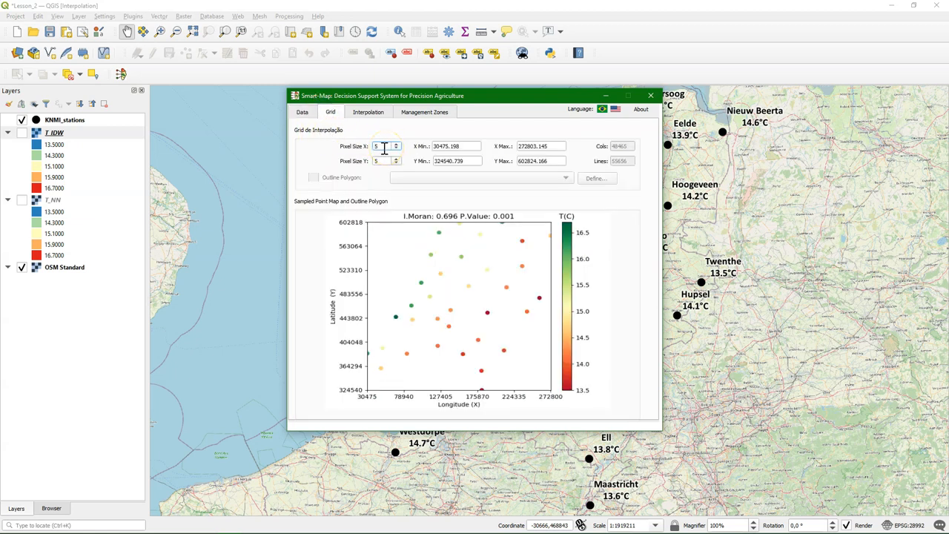
Step: Set the grid's Pixel Size X and Pixel Size Y to 1000
{"action": "type", "text": "10"}
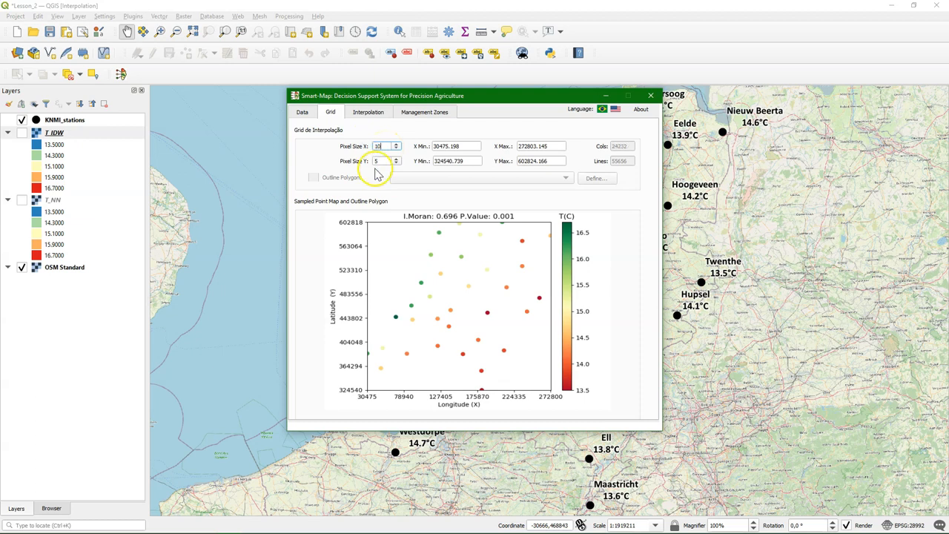
{"action": "type", "text": "1000"}
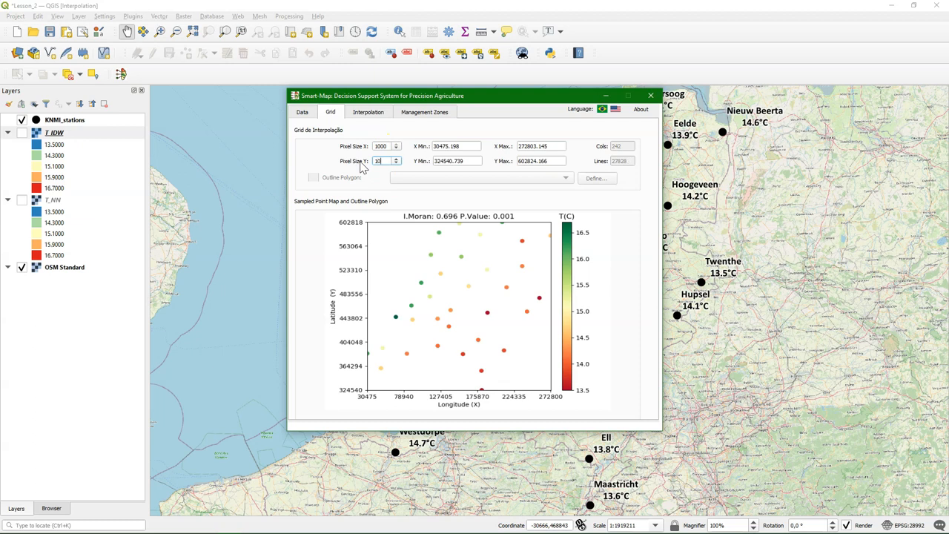
{"action": "left_click", "coordinate": [368, 112]}
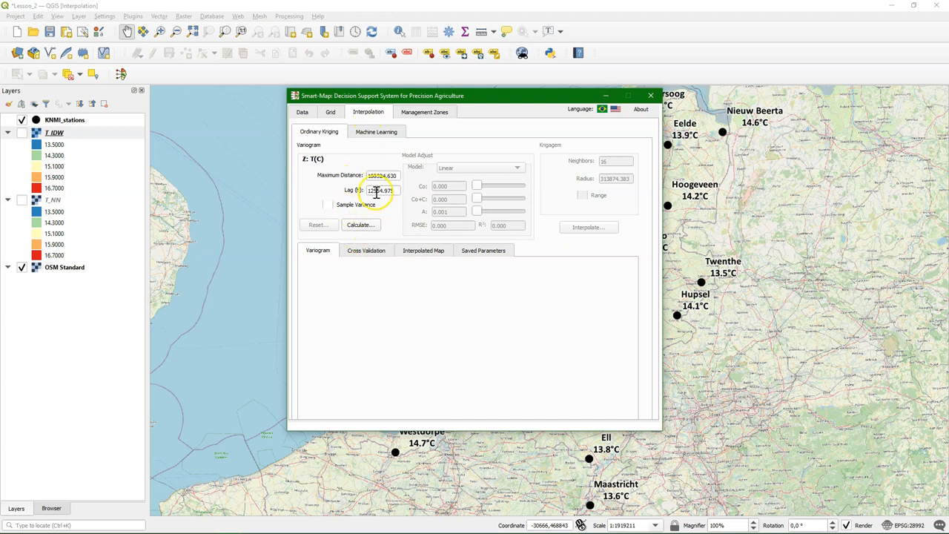
Step: Calculate the T(C) variogram at lag 40554.975, trying Exponential before fitting Linear to Sill
{"action": "left_click", "coordinate": [360, 225]}
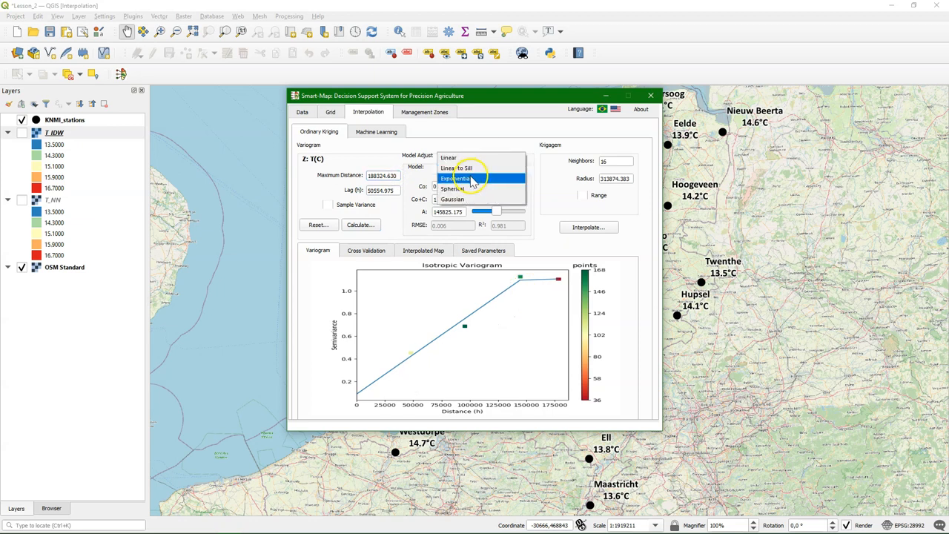
{"action": "left_click", "coordinate": [456, 167]}
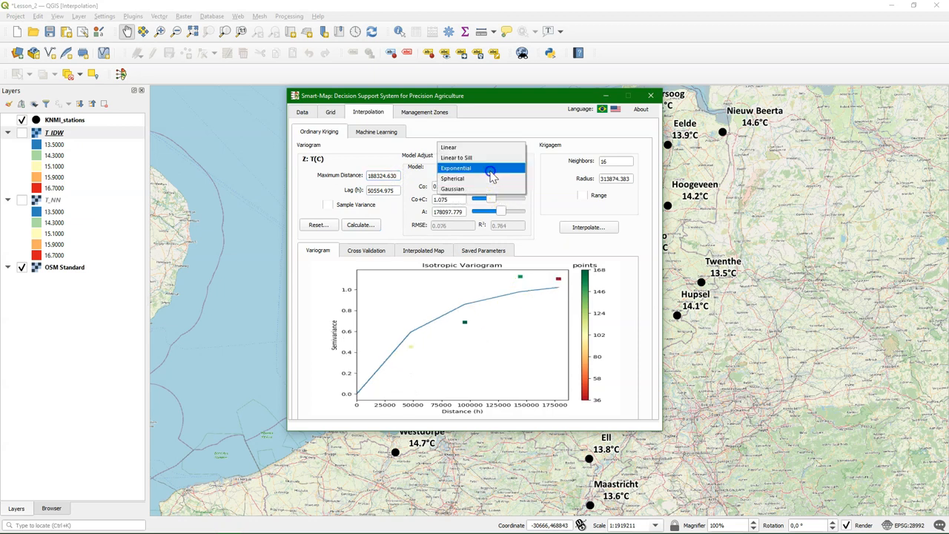
{"action": "left_click", "coordinate": [452, 178]}
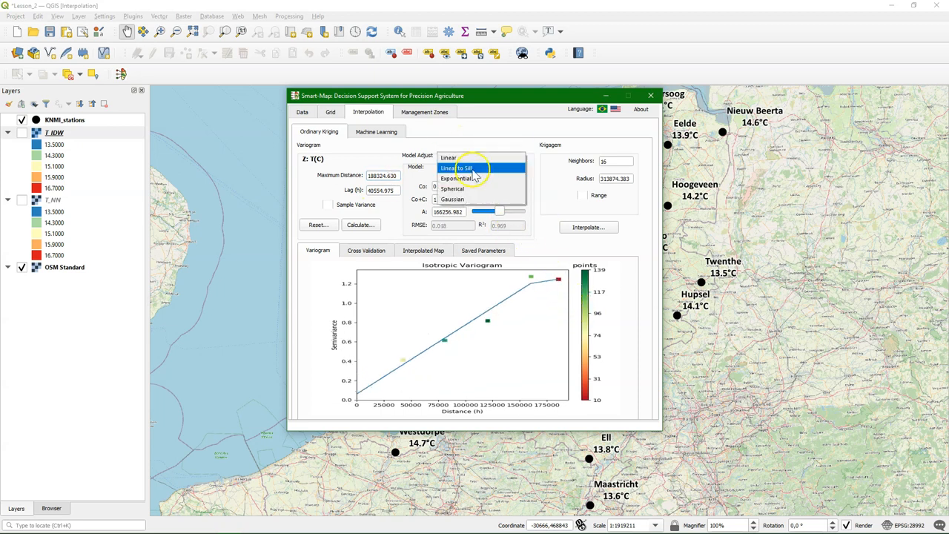
{"action": "left_click", "coordinate": [462, 168]}
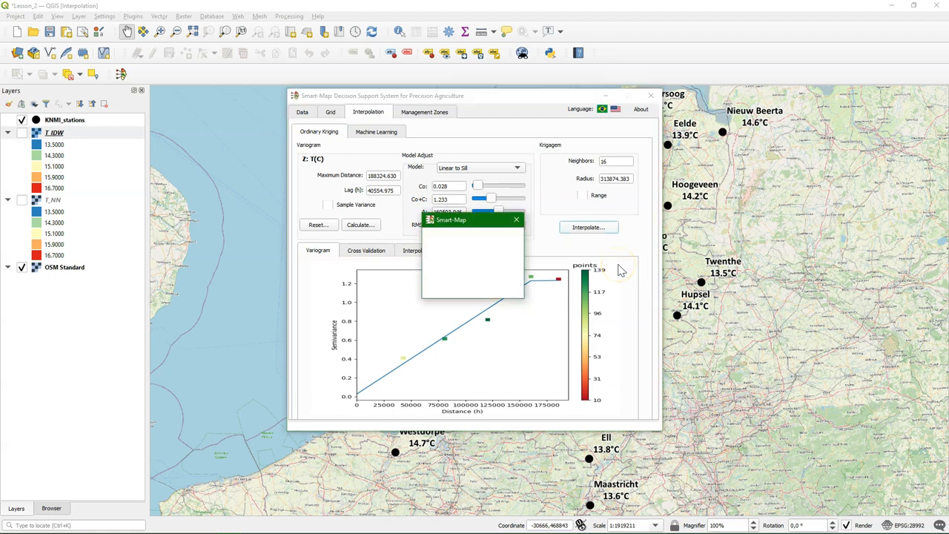
Step: Interpolate with Ordinary Kriging, adding 1_Krig_T_C_Grid_Map, and view the interpolated map image
{"action": "left_click", "coordinate": [588, 227]}
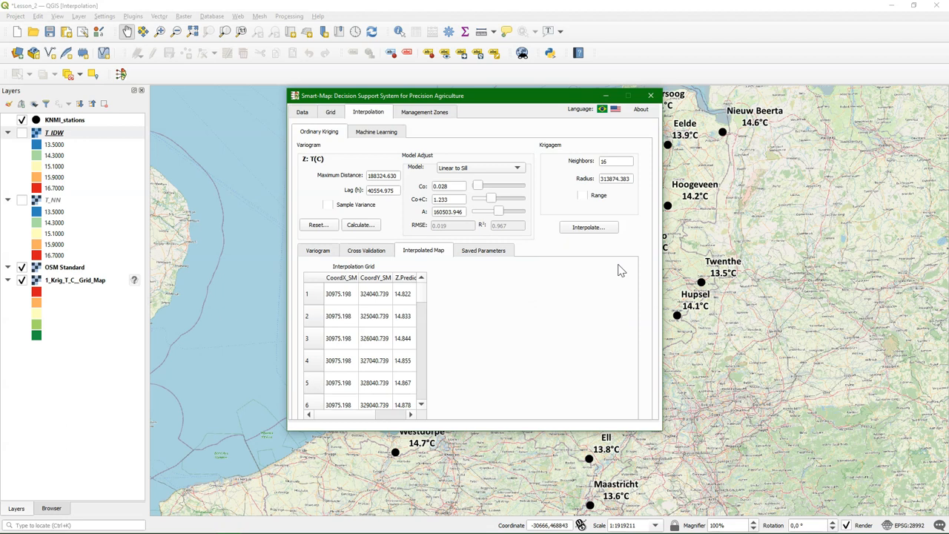
{"action": "left_click", "coordinate": [588, 227]}
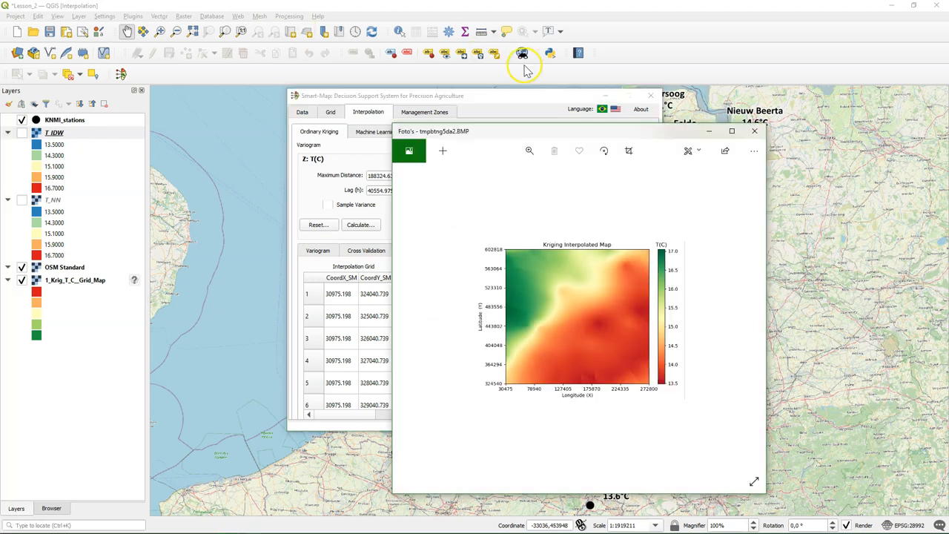
{"action": "mouse_move", "coordinate": [731, 208]}
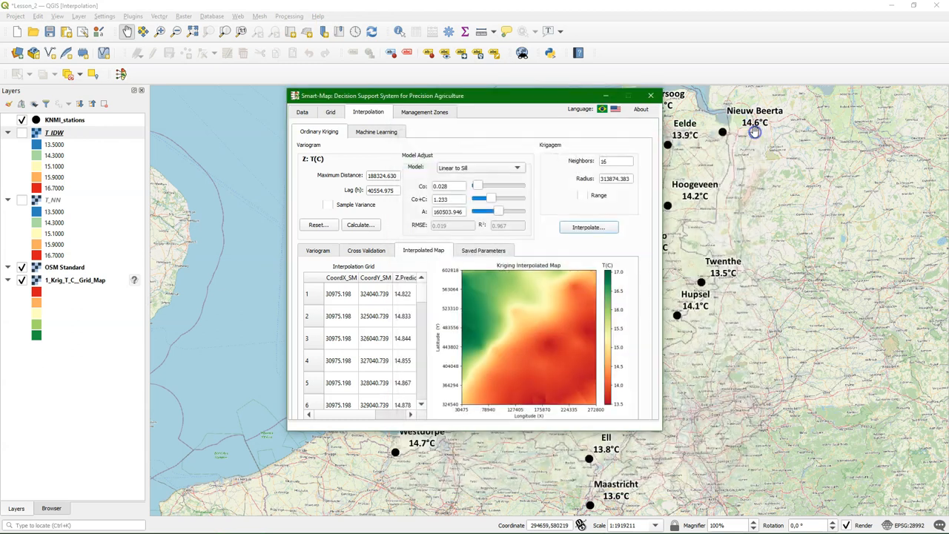
Step: Close the Photos kriging preview, confirm closing Smart-Map, and right-click the 1_Krig_T_C_Grid_Map layer
{"action": "left_click", "coordinate": [650, 95]}
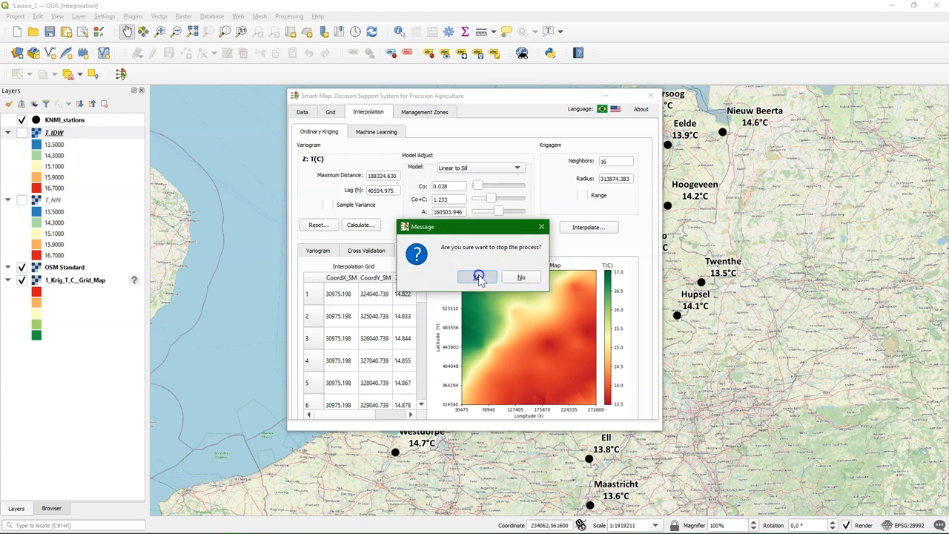
{"action": "left_click", "coordinate": [477, 277]}
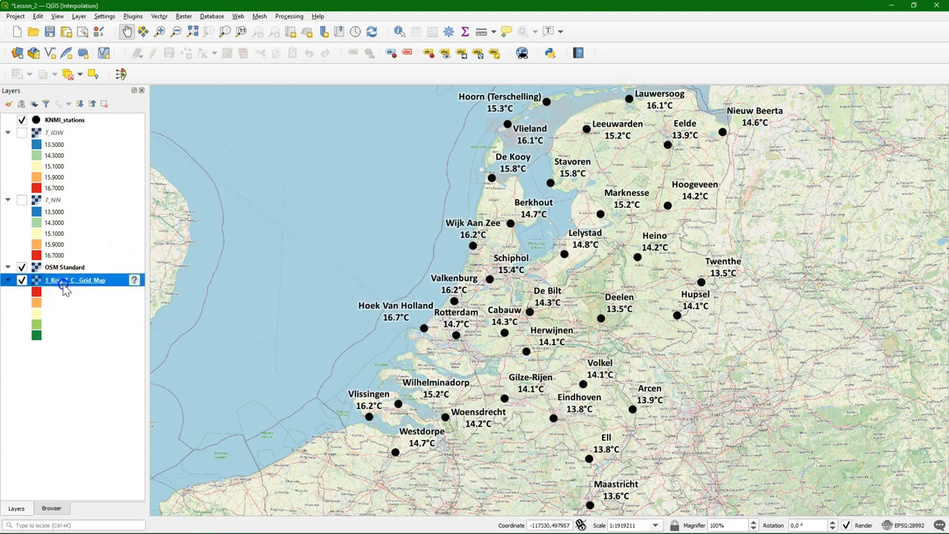
{"action": "right_click", "coordinate": [74, 280]}
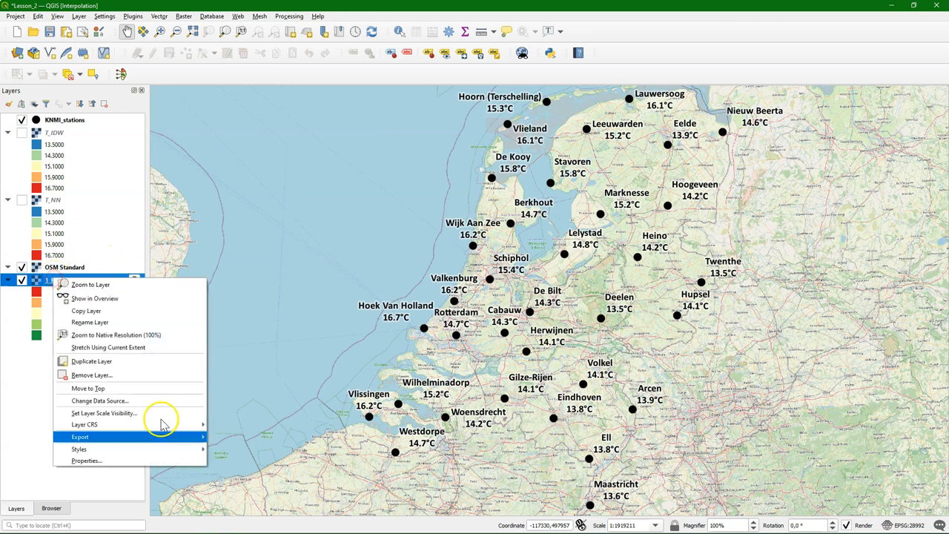